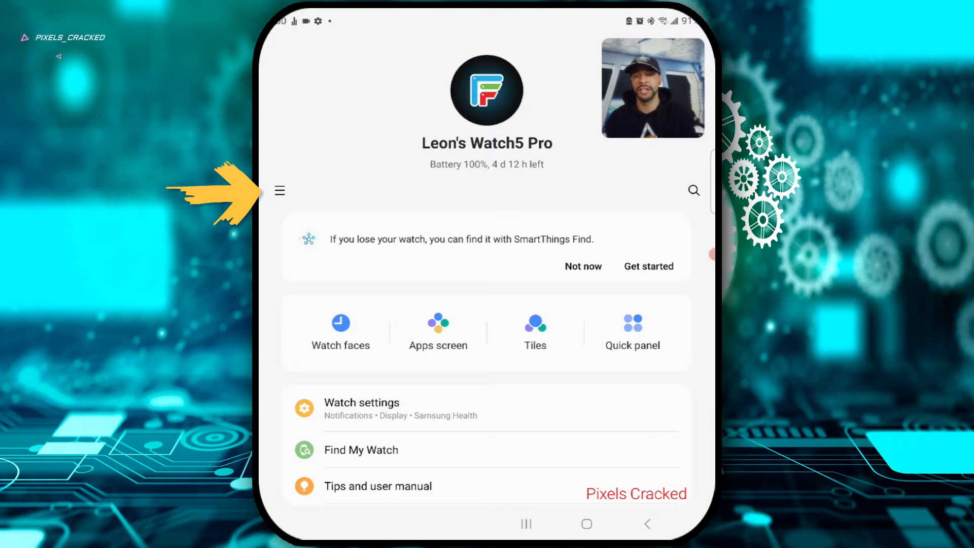
Step: Launch the Facer app from Watch faces to view its featured watch face catalogue
left_click(279, 191)
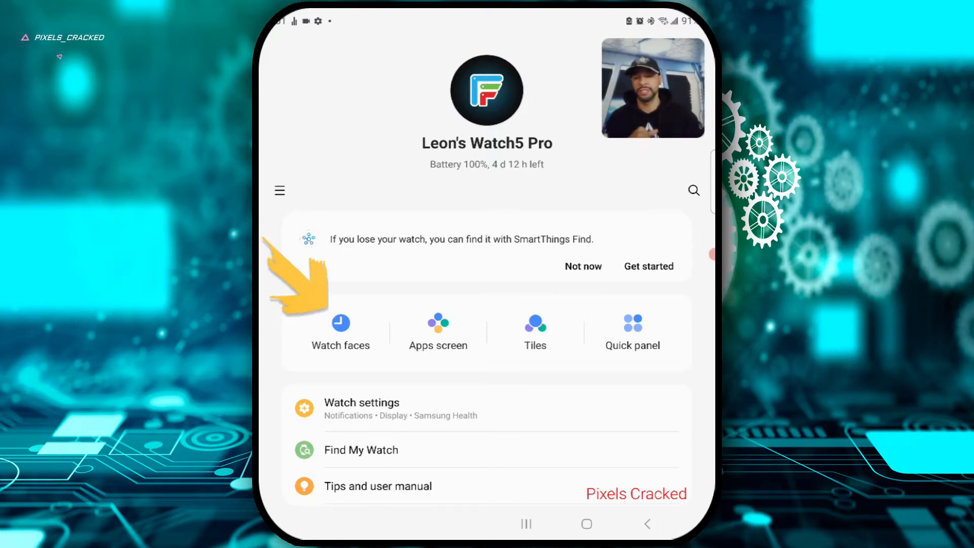
left_click(340, 330)
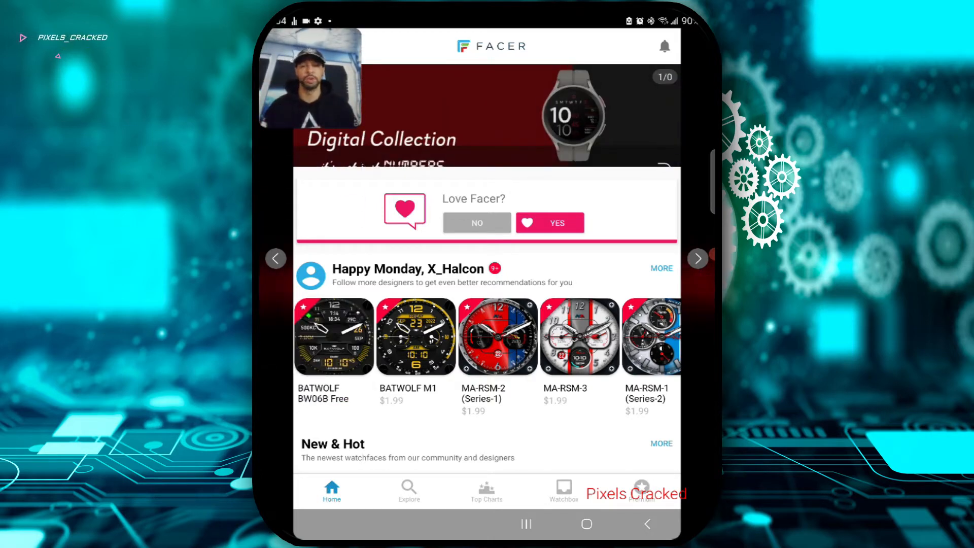
left_click(697, 258)
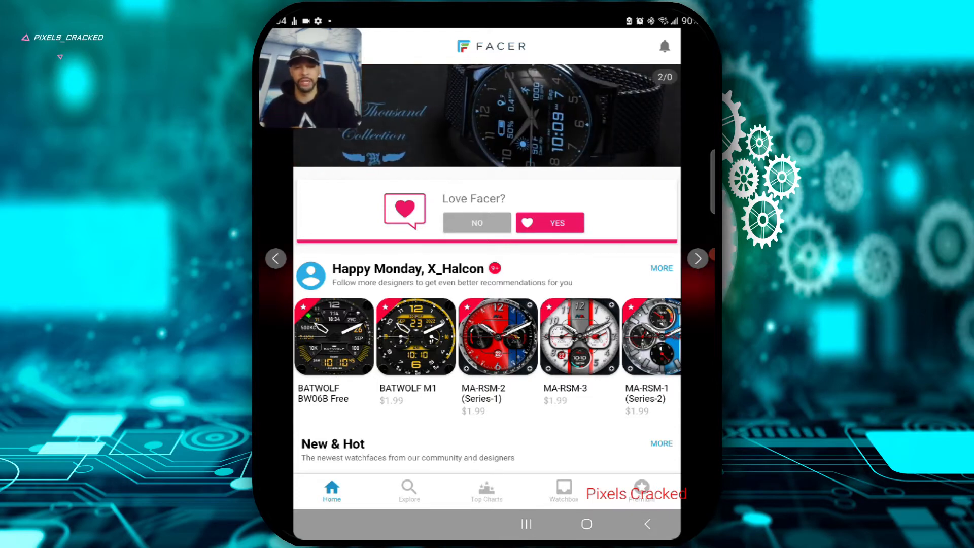
scroll("down", 3)
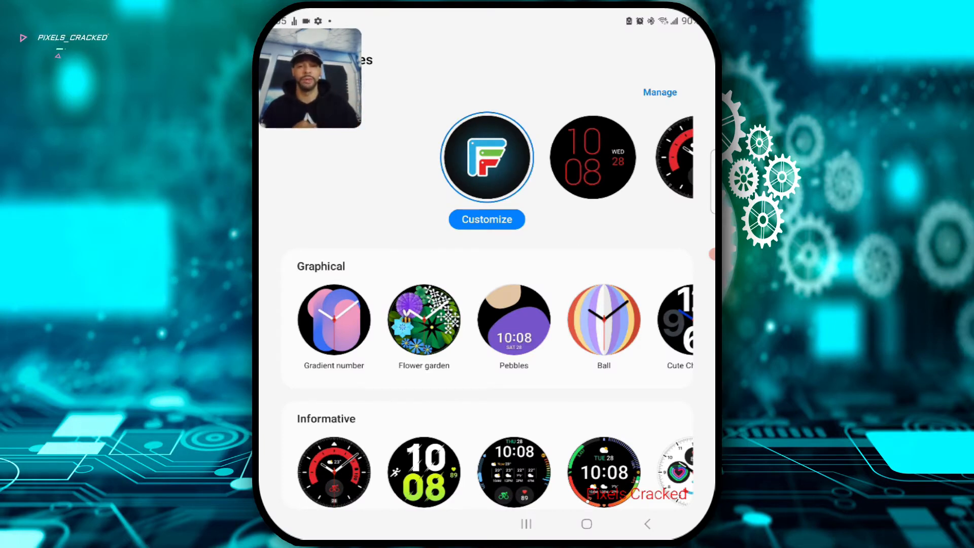
Step: Apply the red Simple favourite face and open Manage favorites
scroll("left", 3)
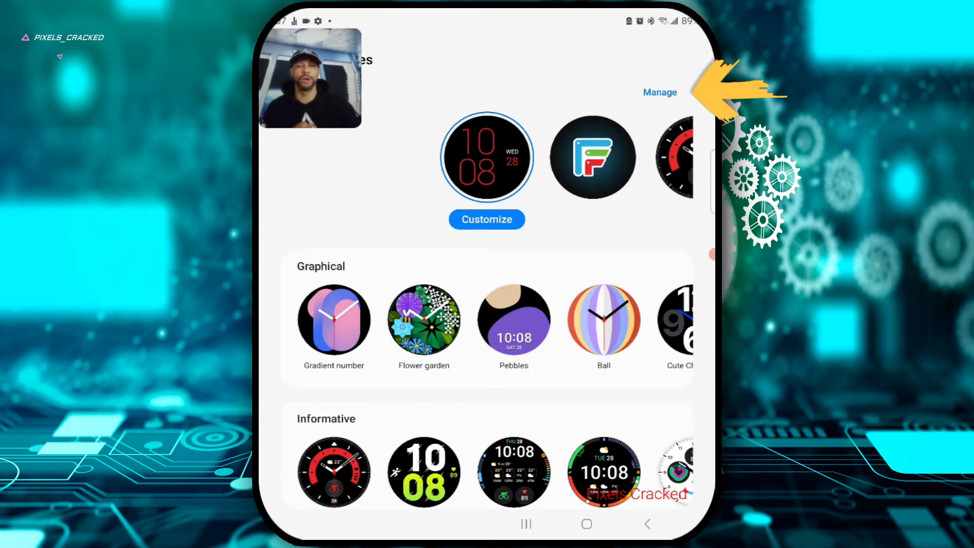
left_click(660, 92)
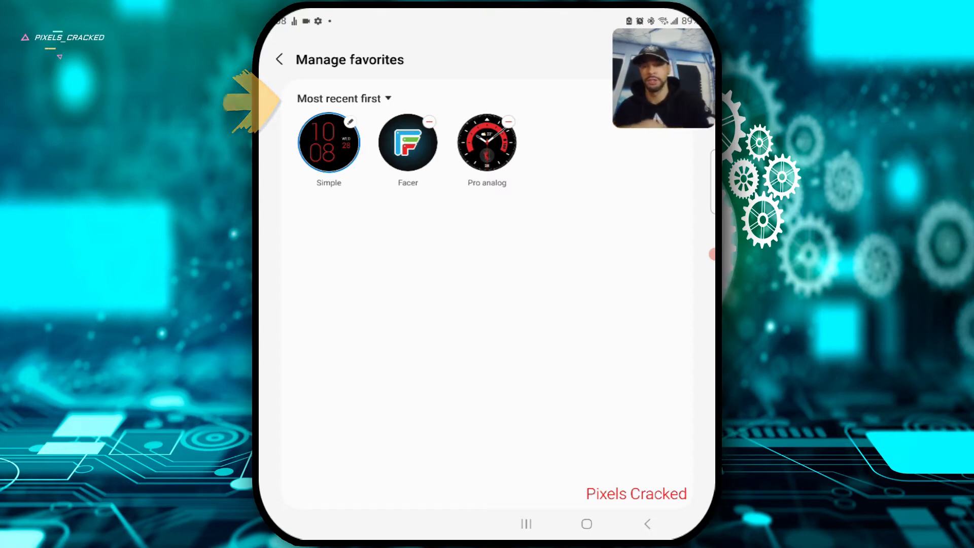
Step: Switch favourites ordering to Custom and drag Facer to the front of the list
left_click(343, 98)
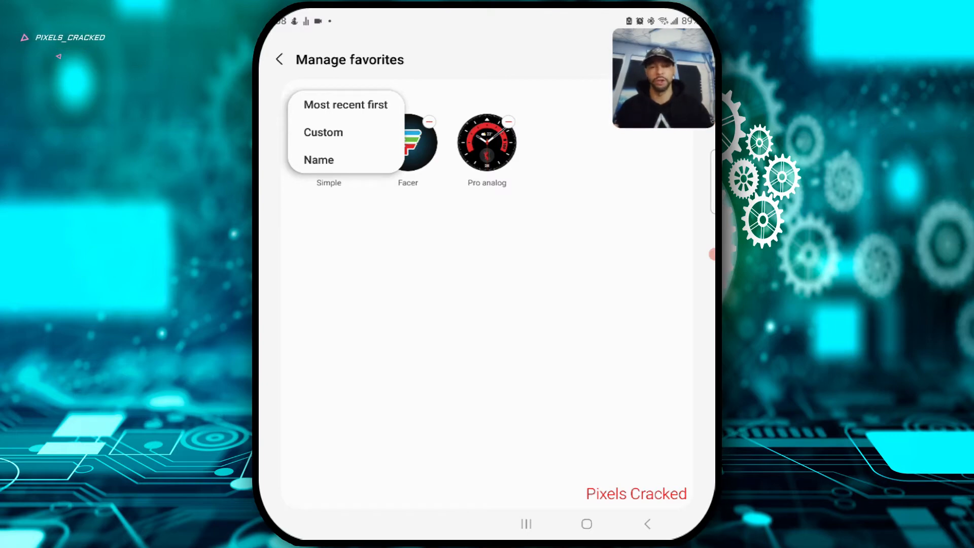
left_click(323, 133)
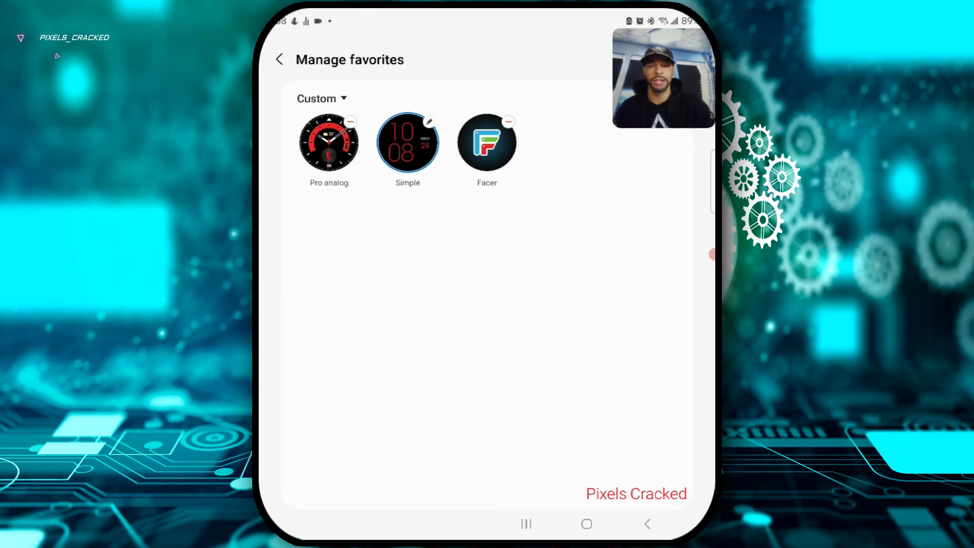
left_click(487, 141)
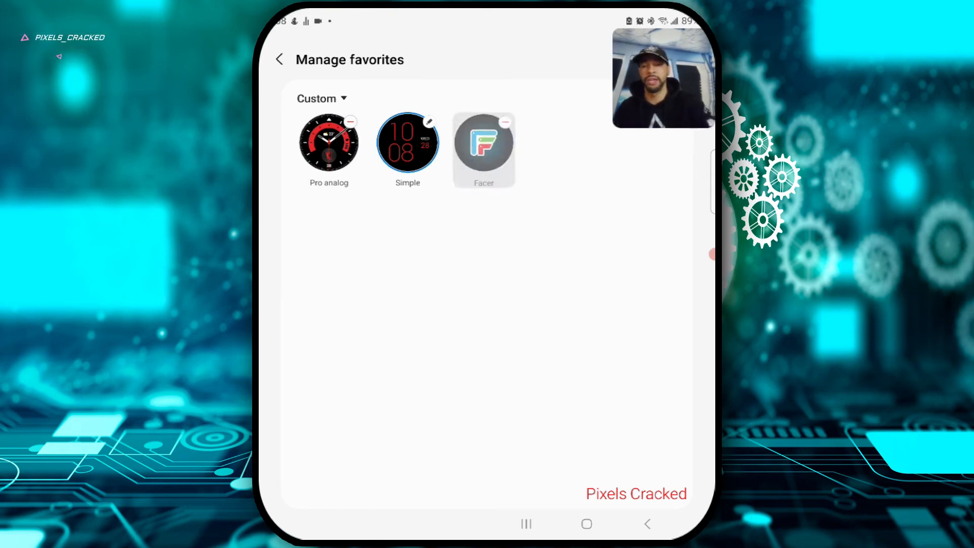
left_click_drag(484, 142, 328, 141)
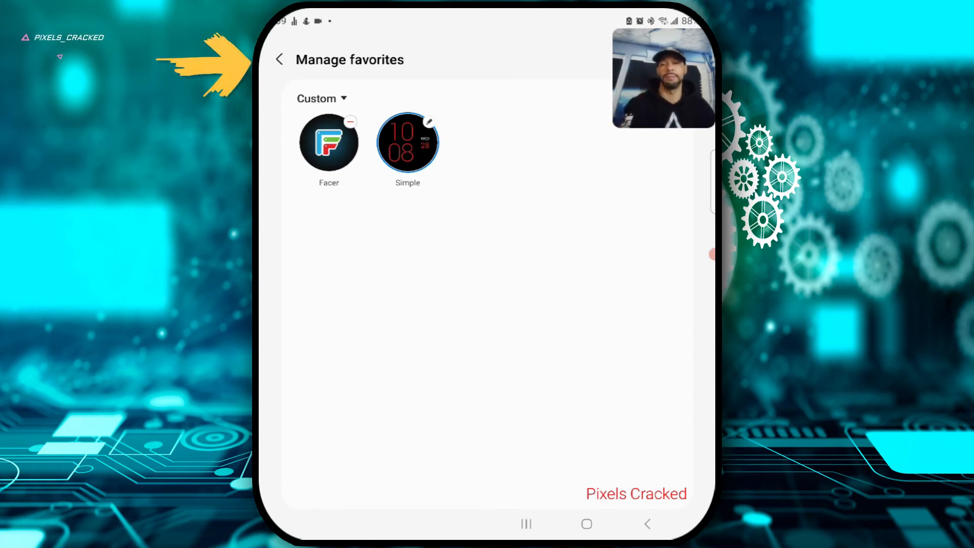
Step: Back on Watch faces, scroll through Graphical, Informative, Health, Classic, Simple, Basic, Downloaded, to Recommended faces
left_click(279, 59)
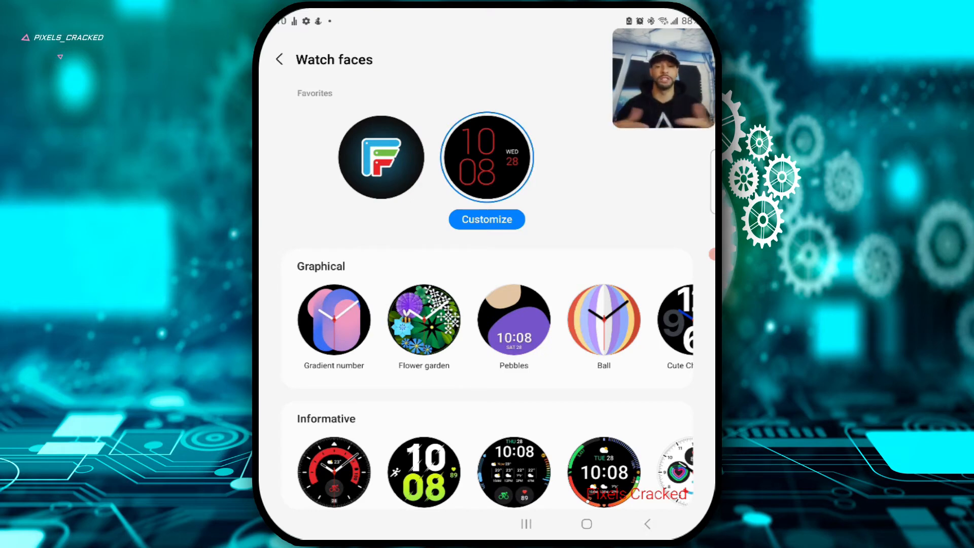
scroll("down", 3)
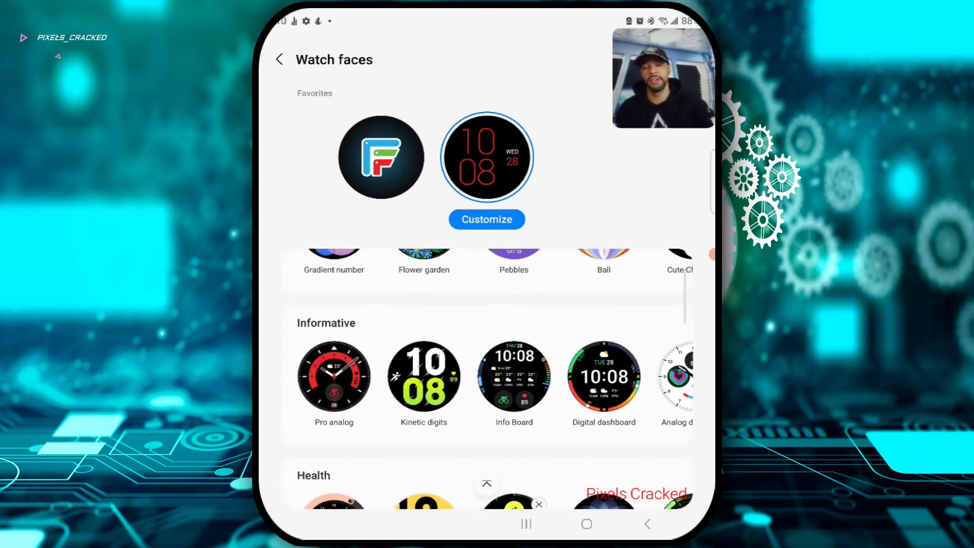
scroll("down", 3)
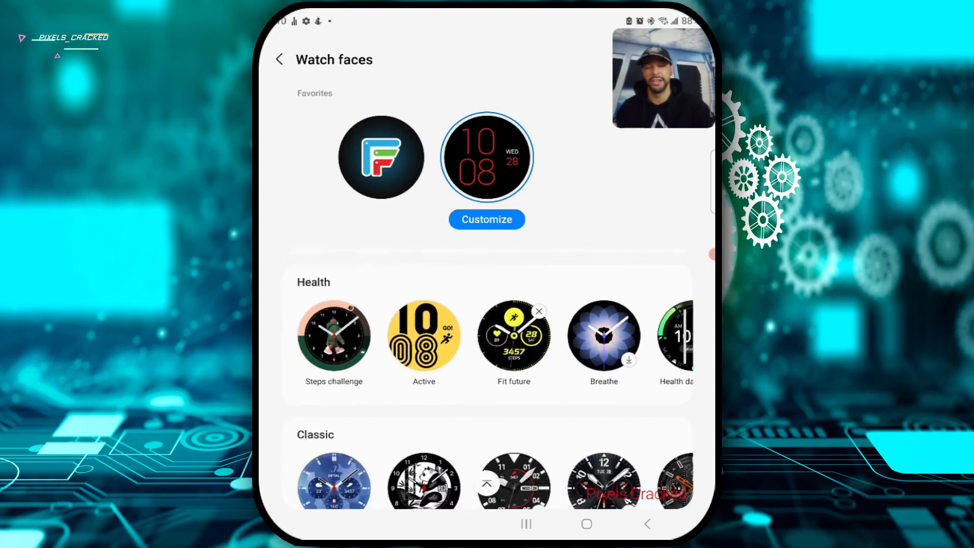
scroll("down", 3)
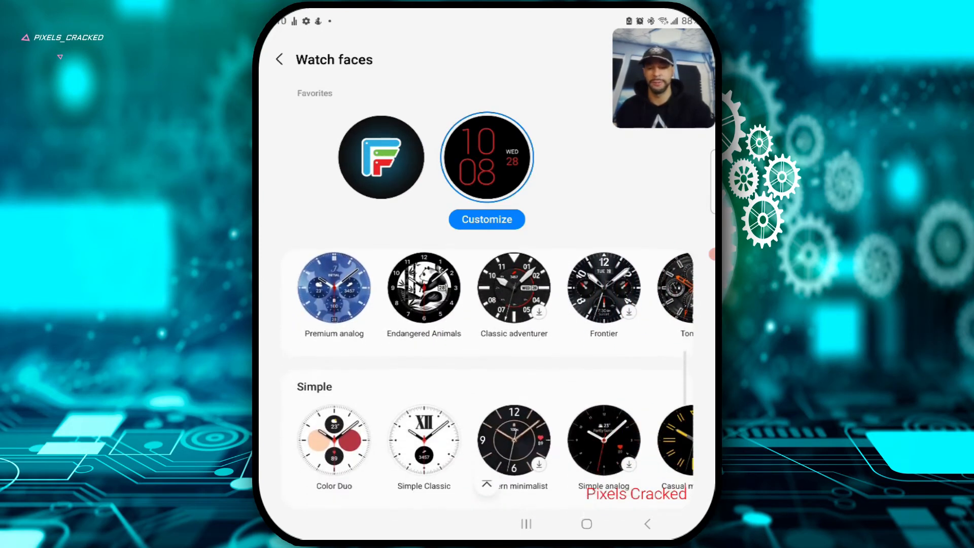
scroll("down", 3)
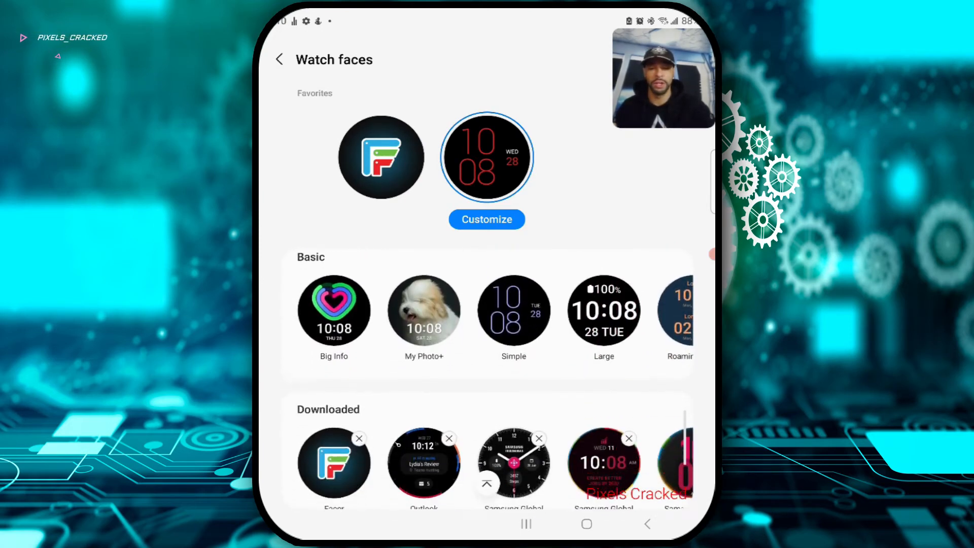
scroll("down", 3)
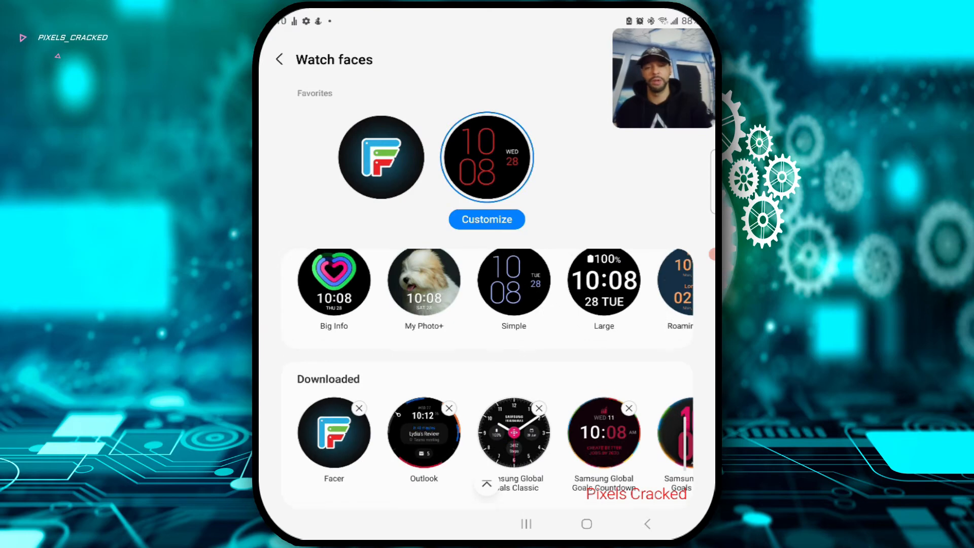
scroll("down", 3)
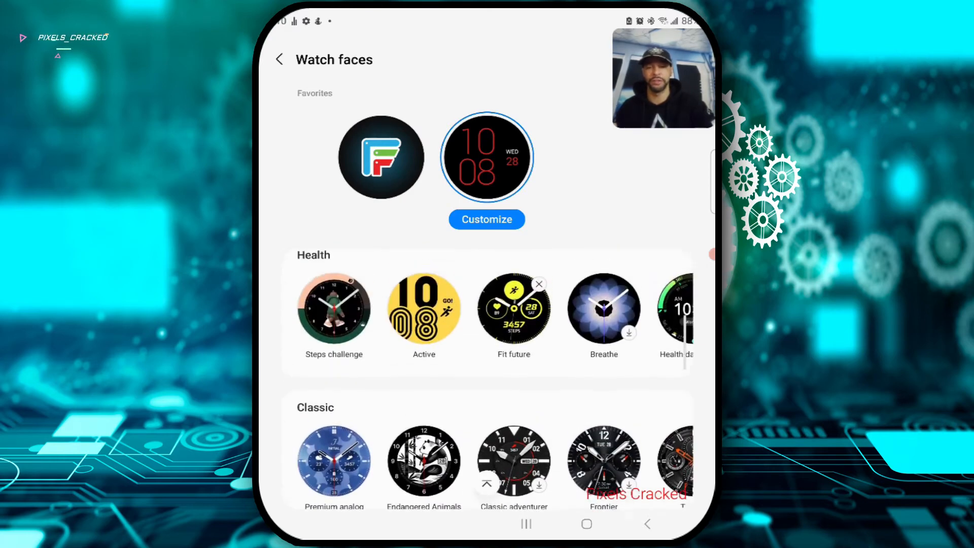
scroll("down", 3)
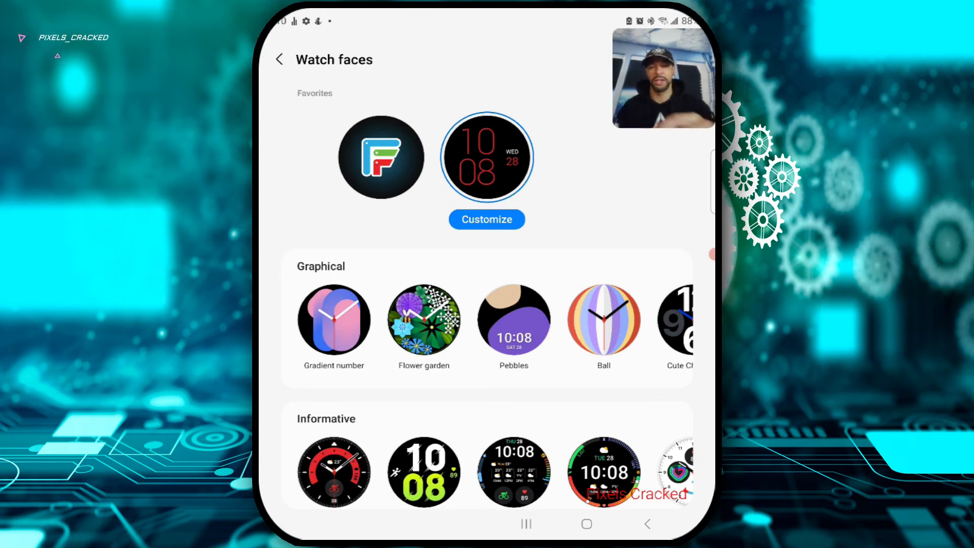
scroll("down", 3)
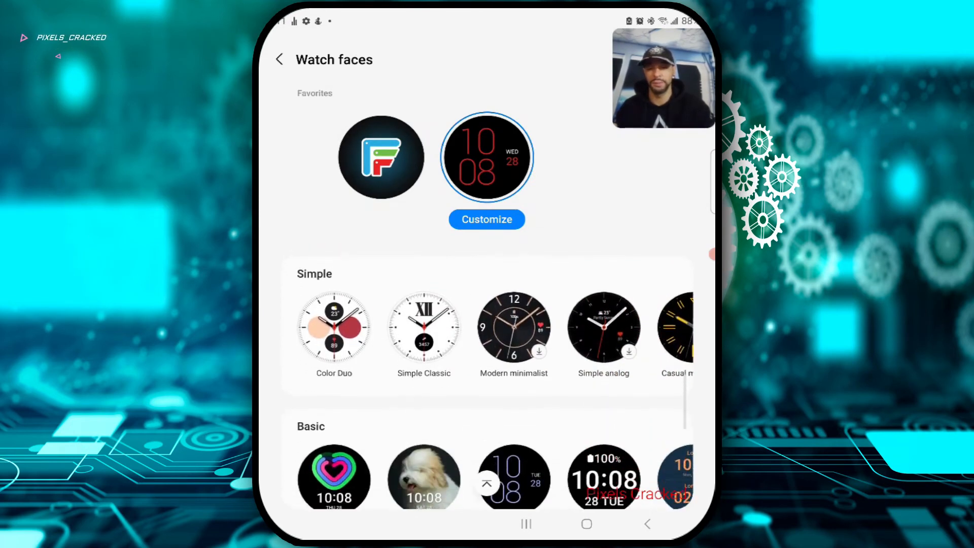
scroll("down", 3)
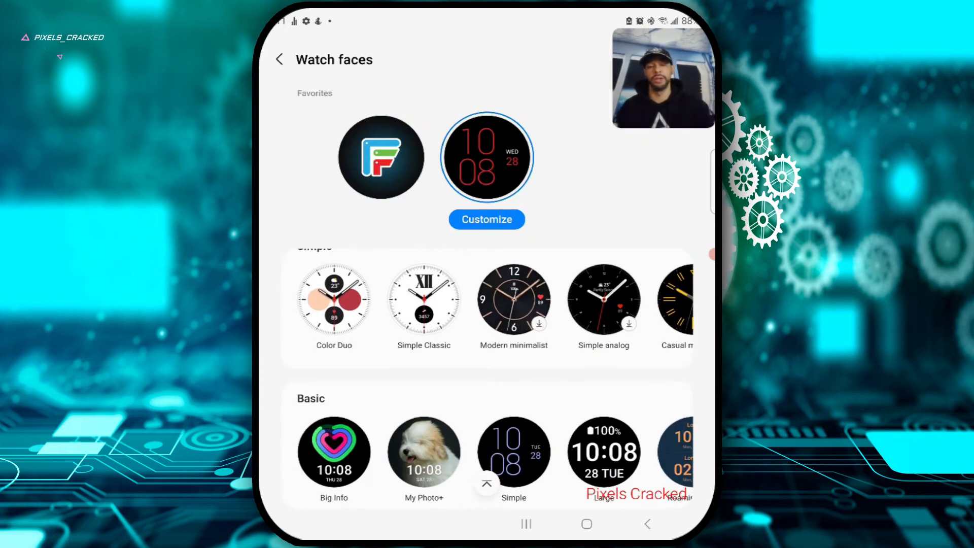
scroll("down", 3)
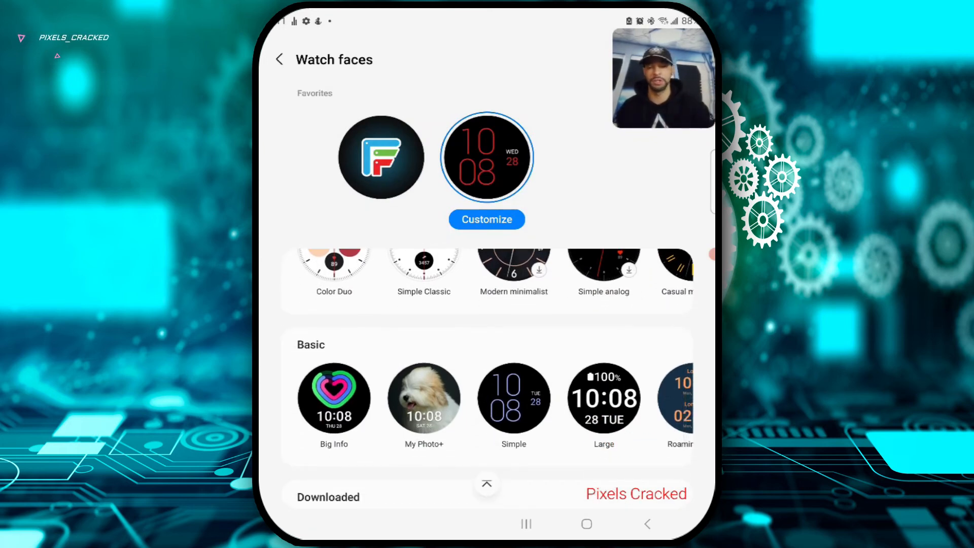
scroll("down", 3)
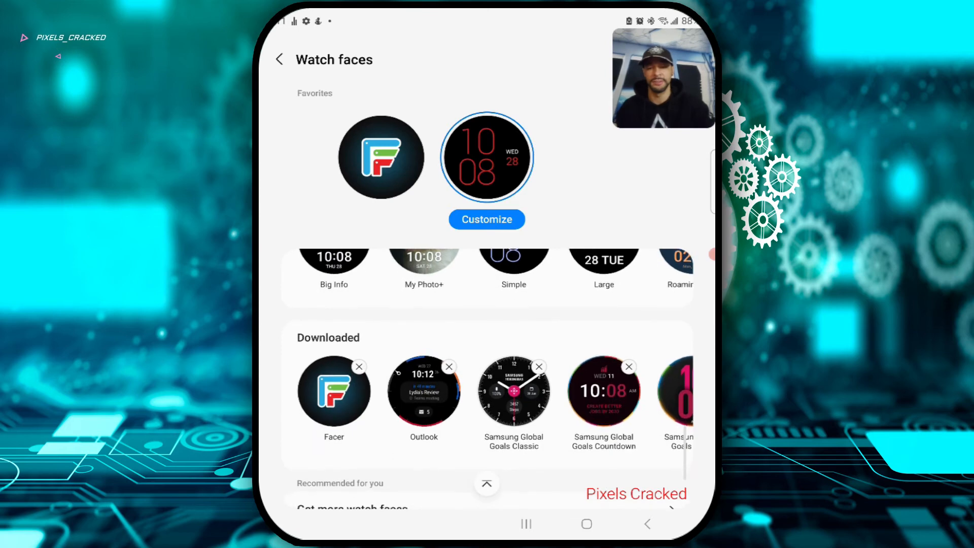
scroll("down", 3)
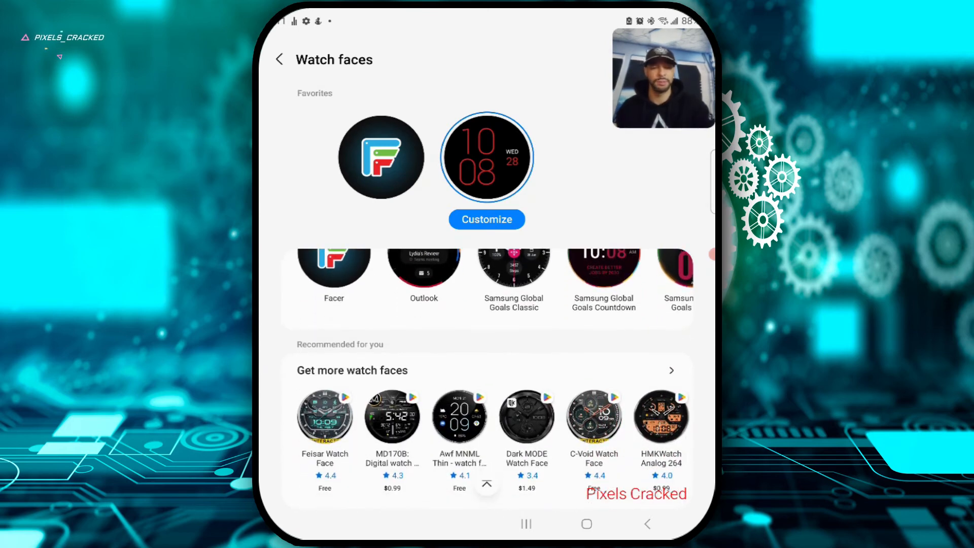